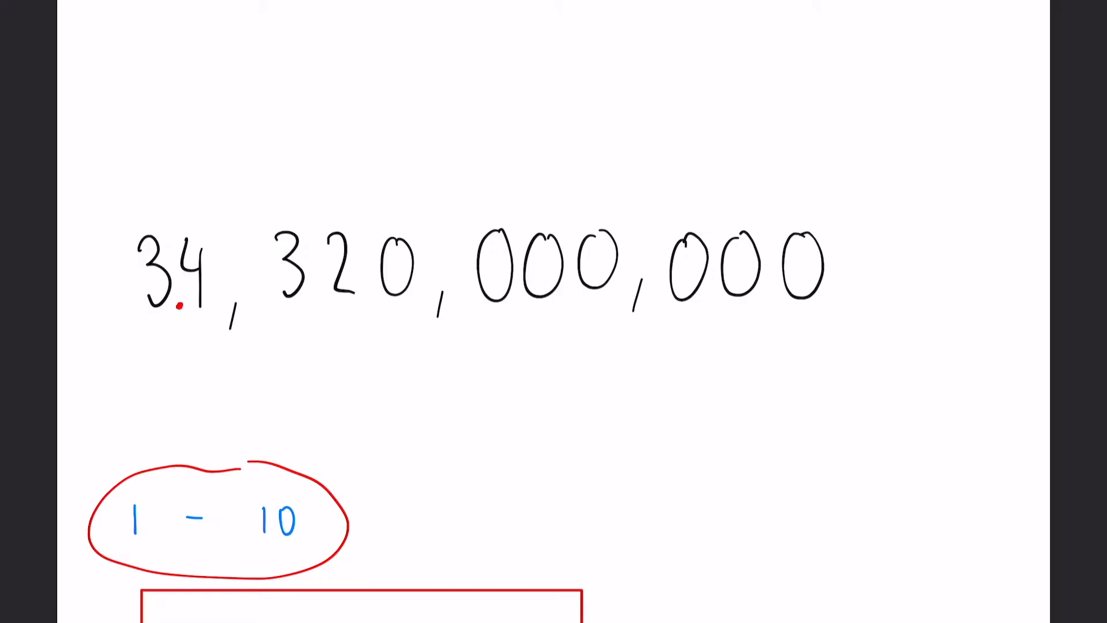
# Step: Draw red hop arcs under the digits of 34,320,000,000 to count the places moved
pyautogui.moveTo(135, 321); pyautogui.dragTo(360, 311)
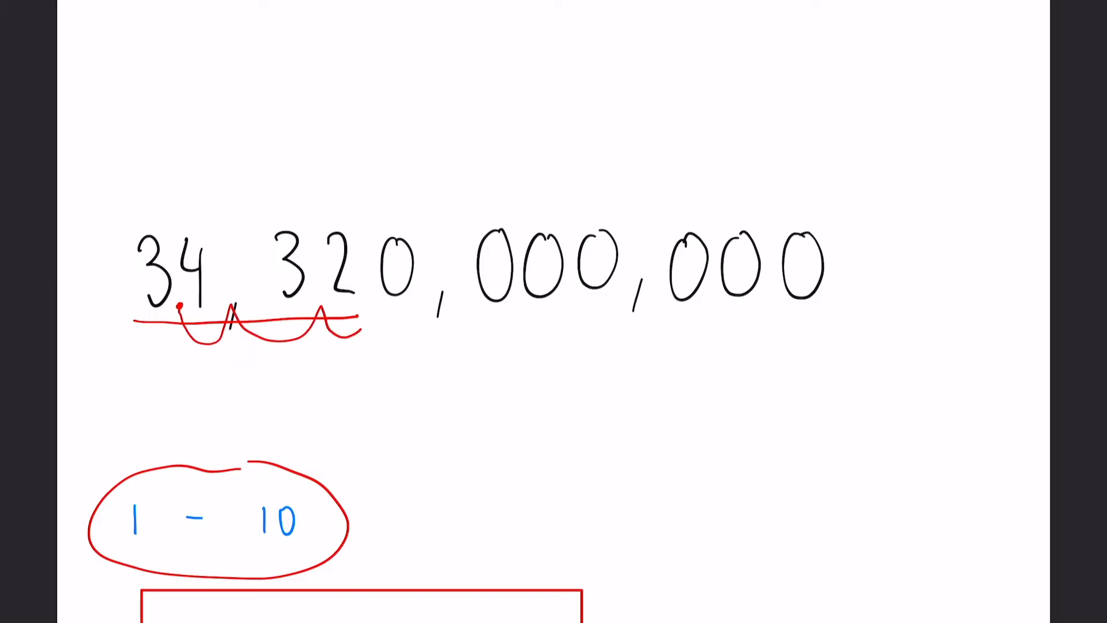
pyautogui.moveTo(360, 325); pyautogui.dragTo(572, 325)
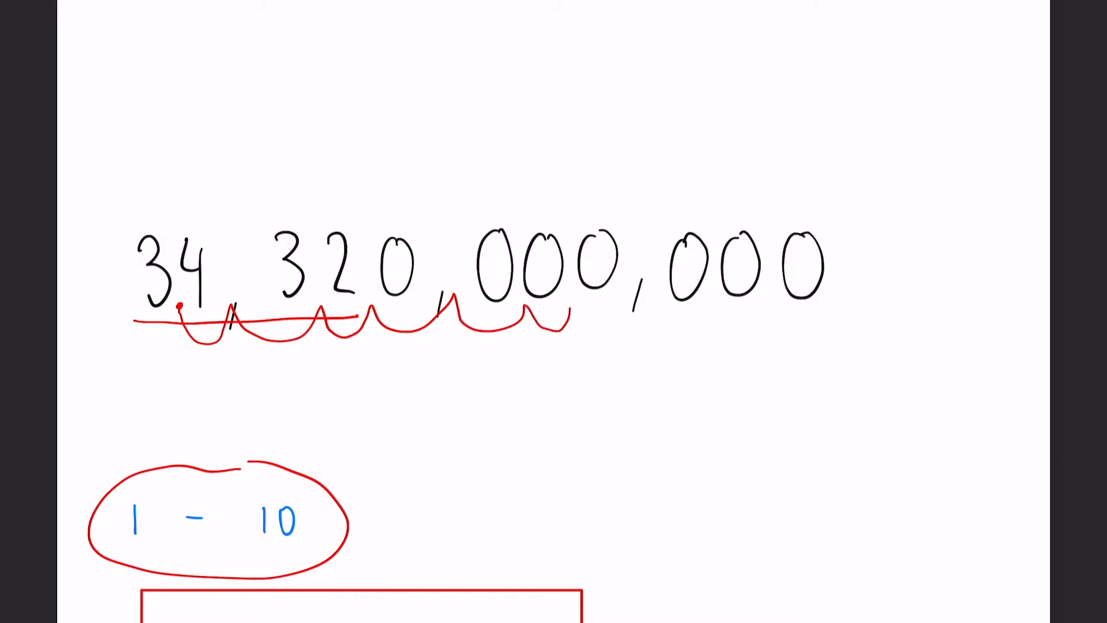
pyautogui.moveTo(572, 318); pyautogui.dragTo(762, 310)
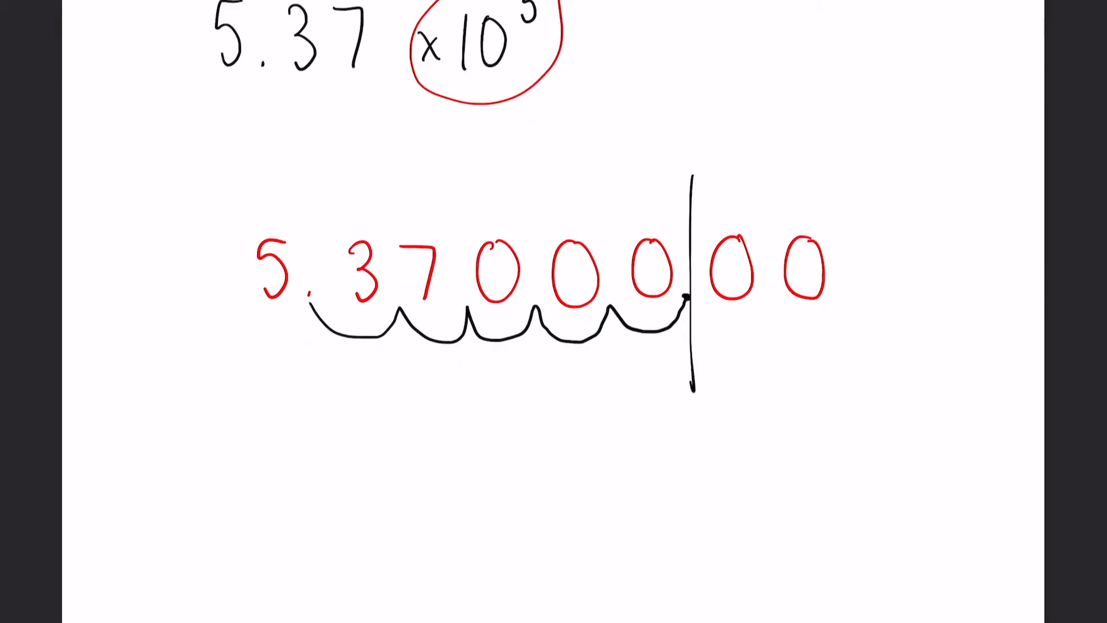
# Step: Write 537,000 below the hops as the expanded form of 5.37 × 10^5
pyautogui.write('5')
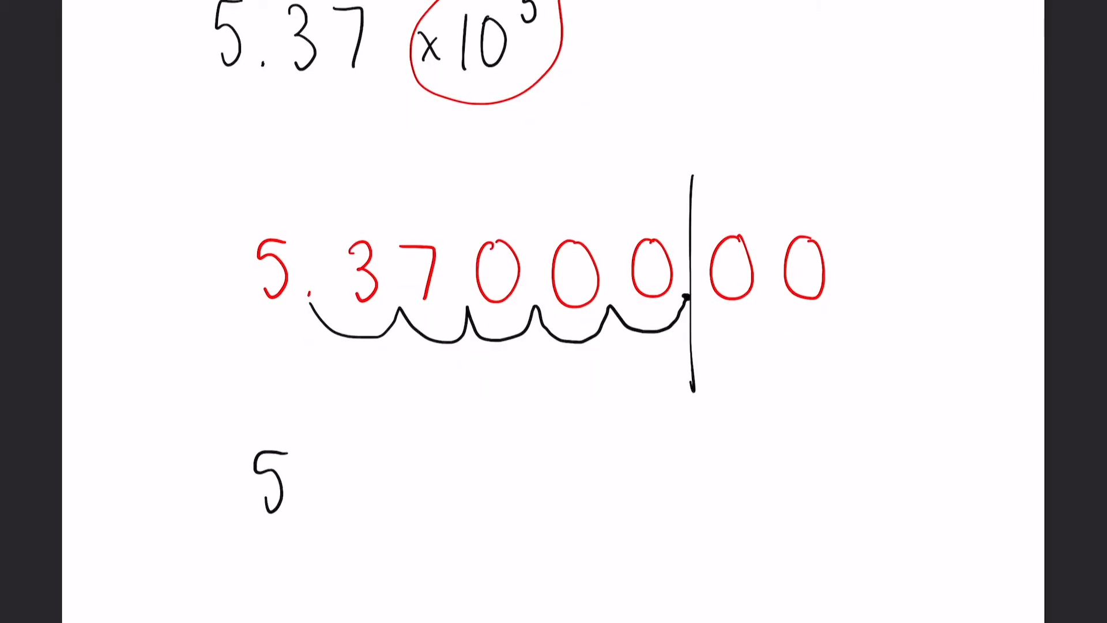
pyautogui.write('537,000')
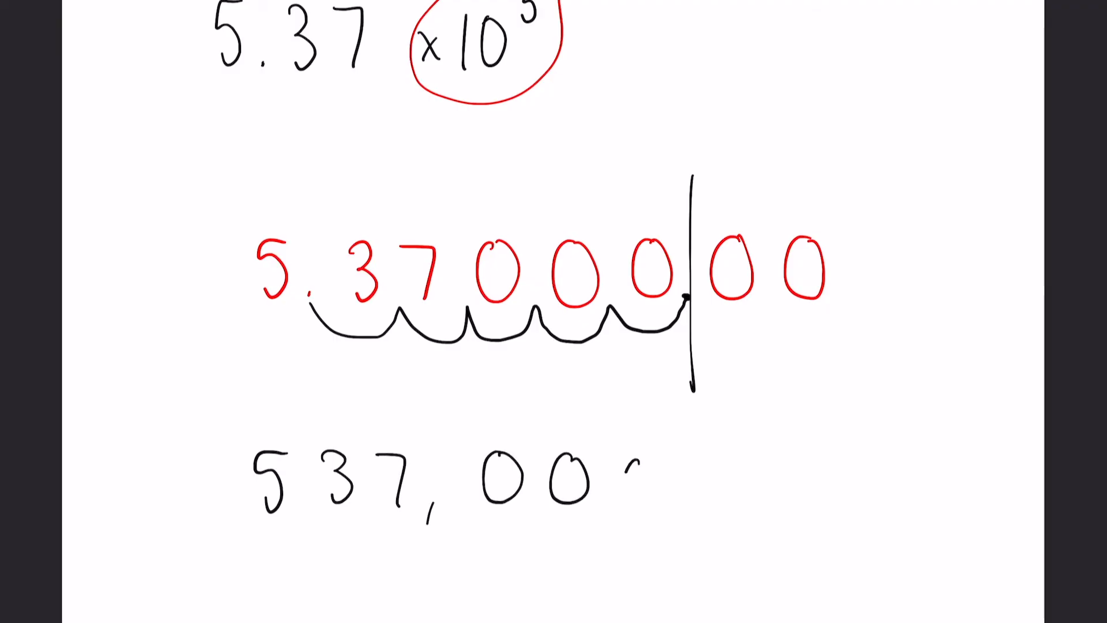